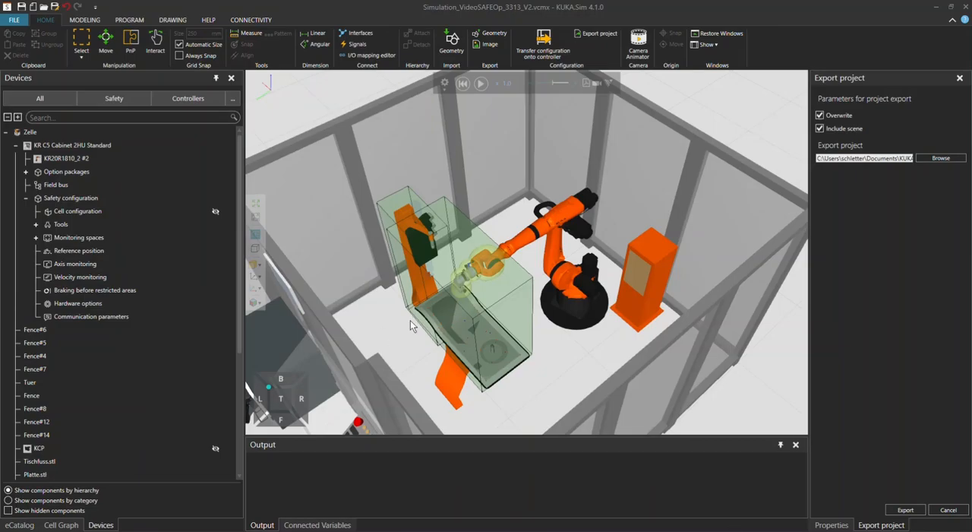
Step: Export the safety cell project with its scene to the chosen path, overwriting existing files
left_click_drag(411, 326, 540, 323)
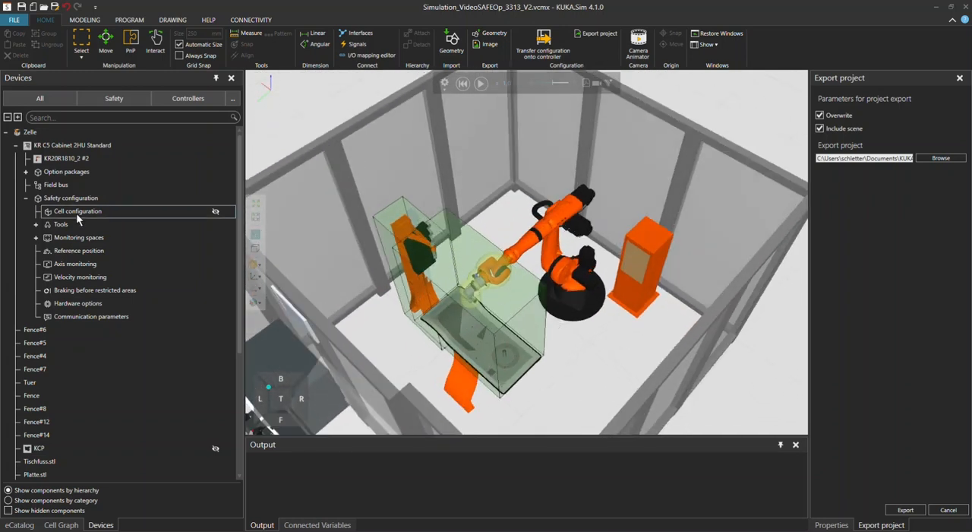
left_click(79, 237)
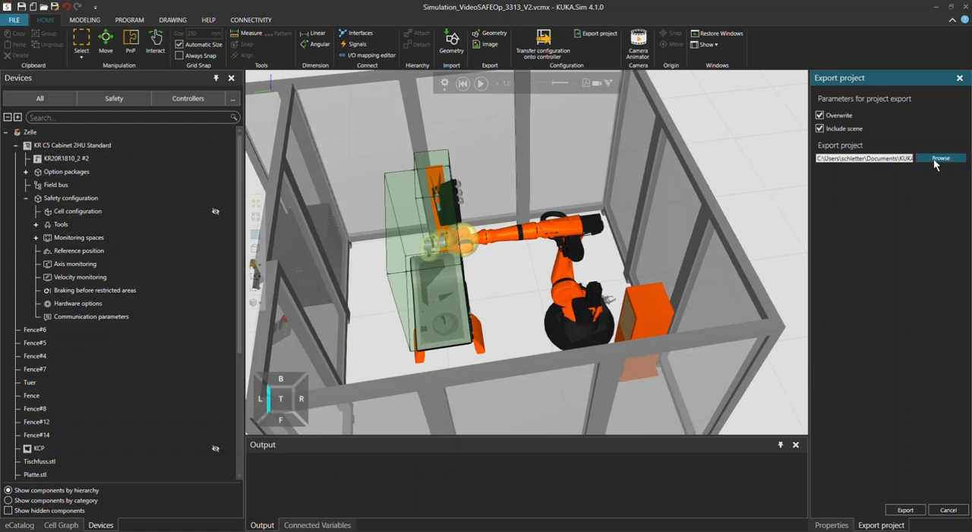
left_click(941, 158)
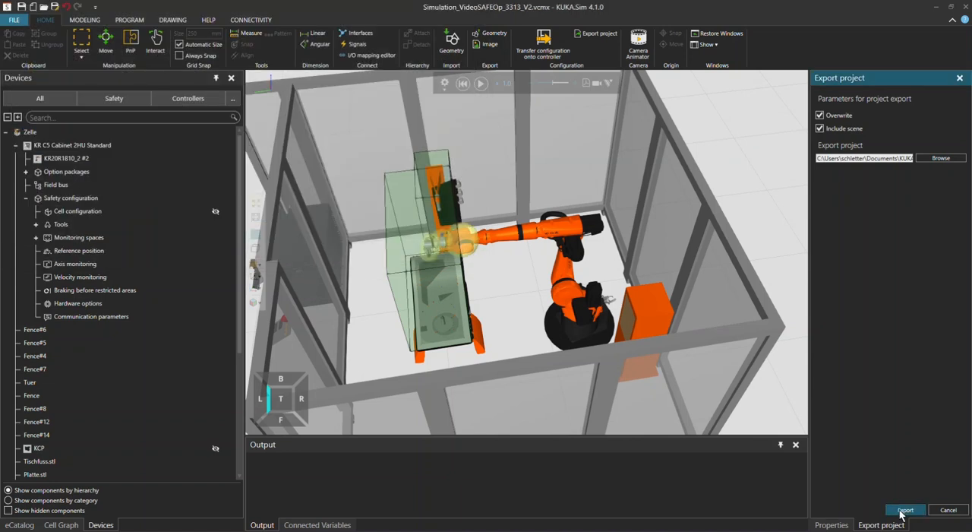
left_click(904, 510)
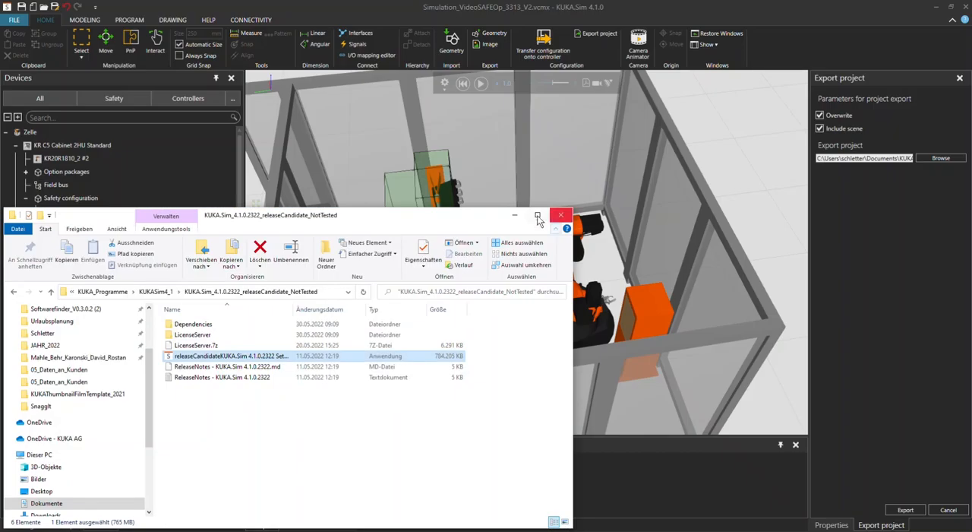
left_click(561, 215)
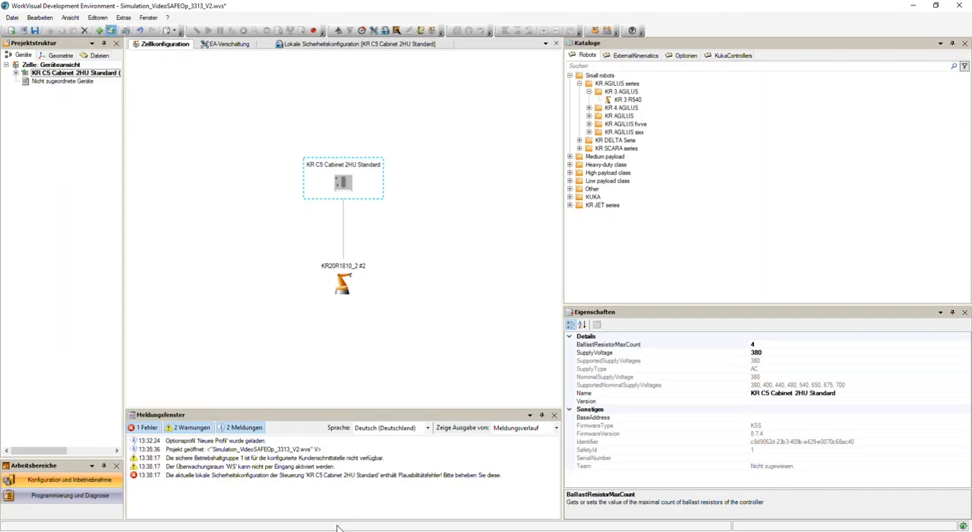
mouse_move(342, 55)
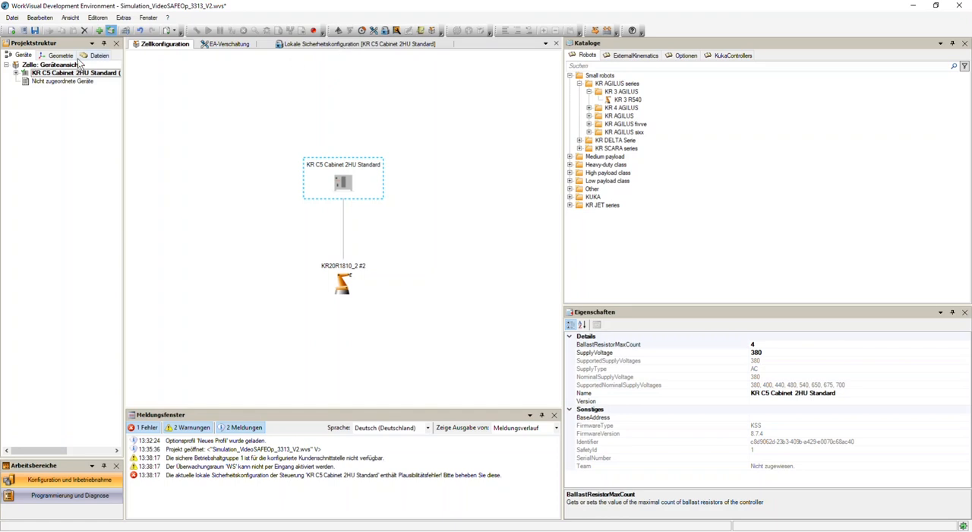
mouse_move(342, 228)
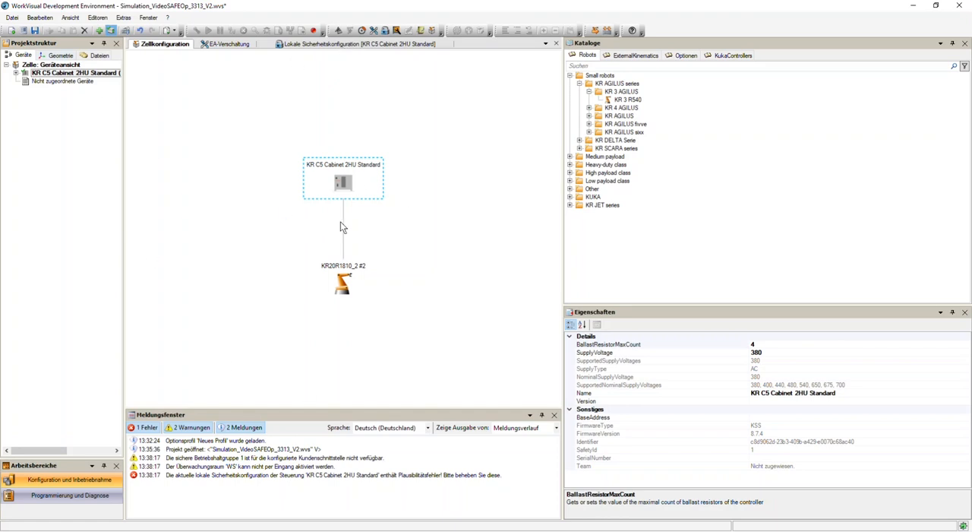
mouse_move(317, 288)
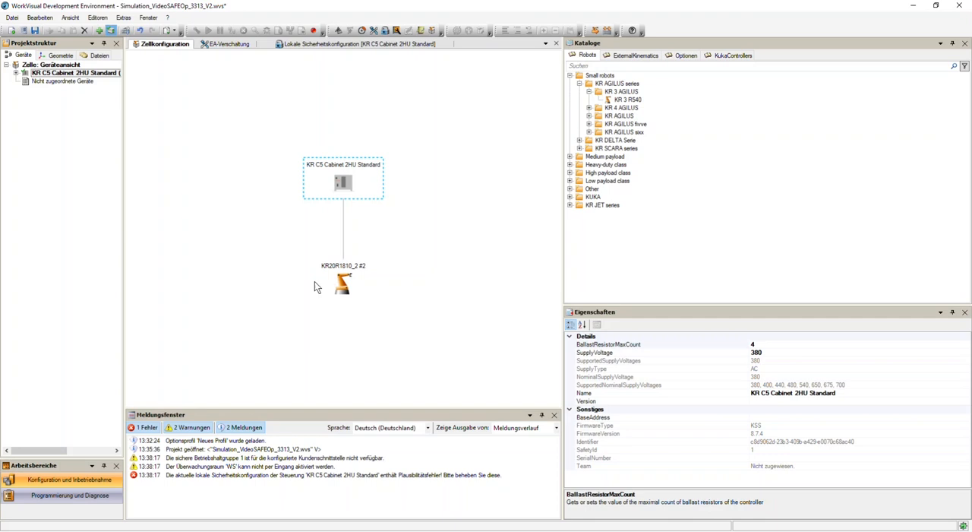
Step: Expand the KR C5 Cabinet 2HU Standard and open its Sicherheitssteuerung configuration
left_click(15, 72)
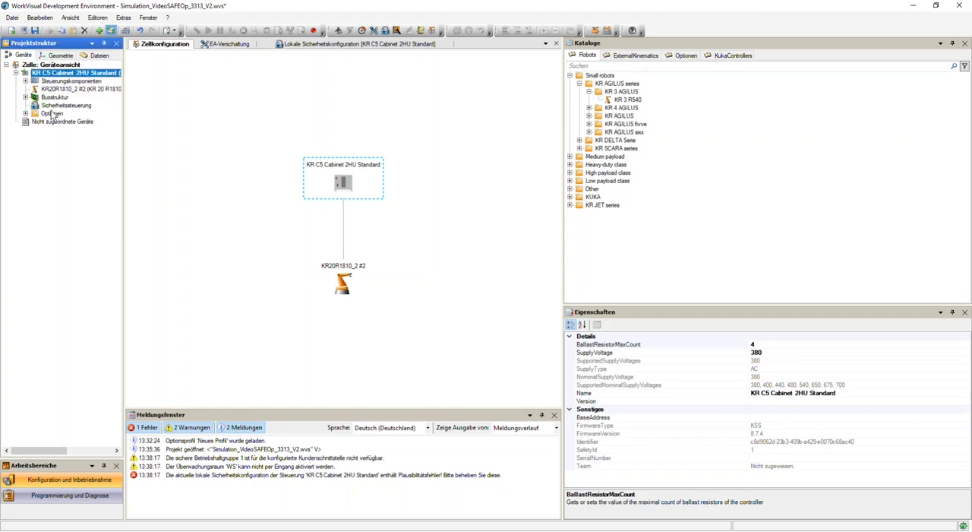
left_click(65, 105)
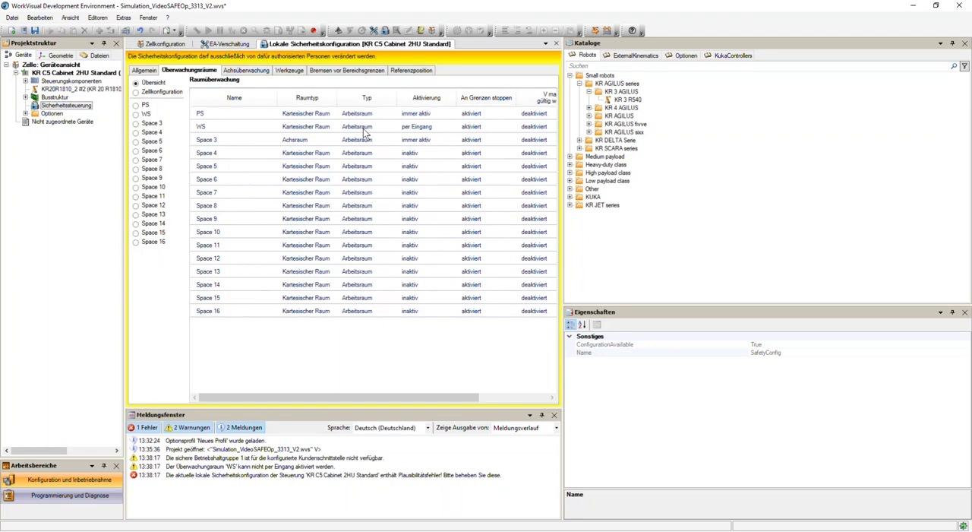
mouse_move(316, 401)
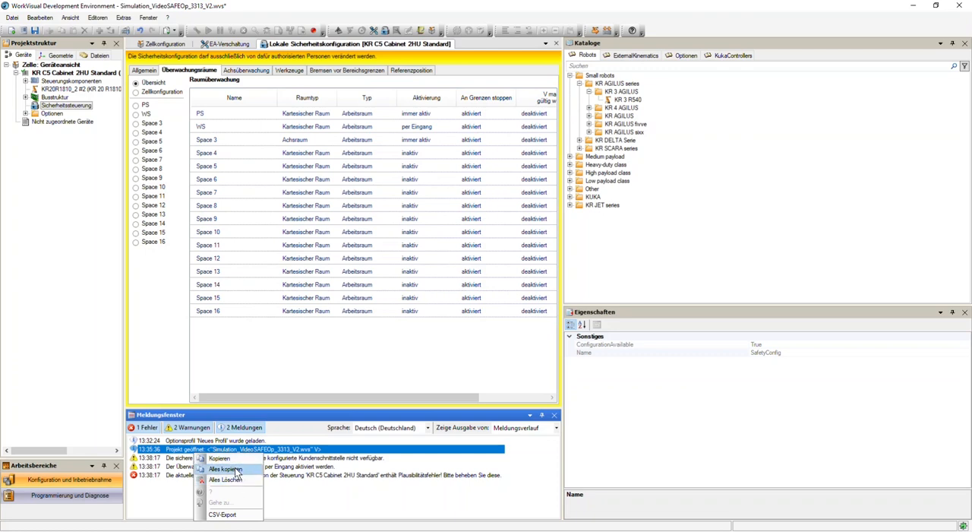
Step: Clear the message log and review the safety overview and global parameters
left_click(144, 70)
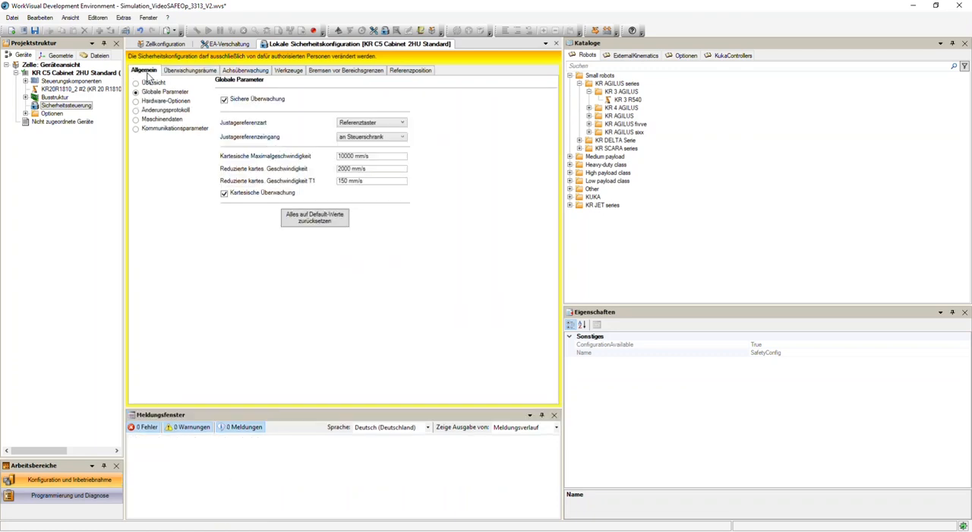
left_click(136, 82)
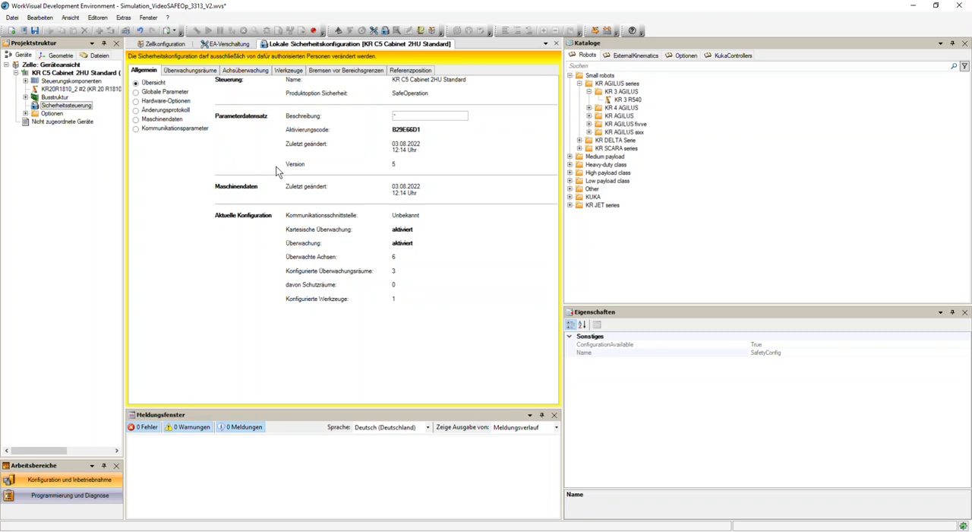
mouse_move(396, 129)
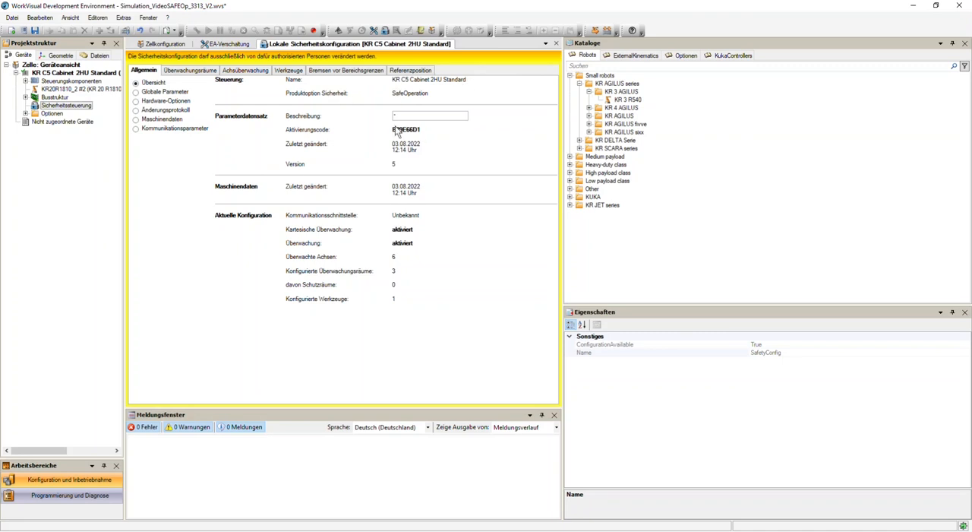
mouse_move(348, 162)
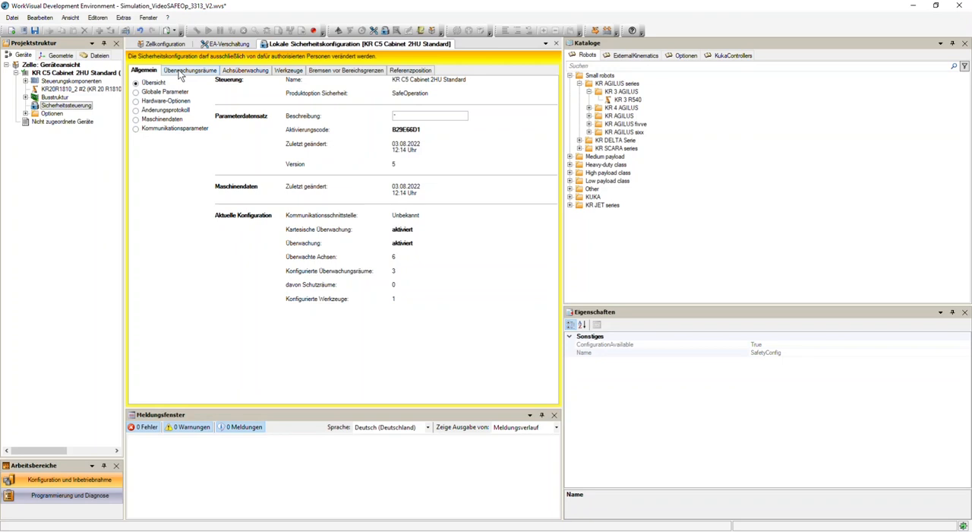
left_click(164, 91)
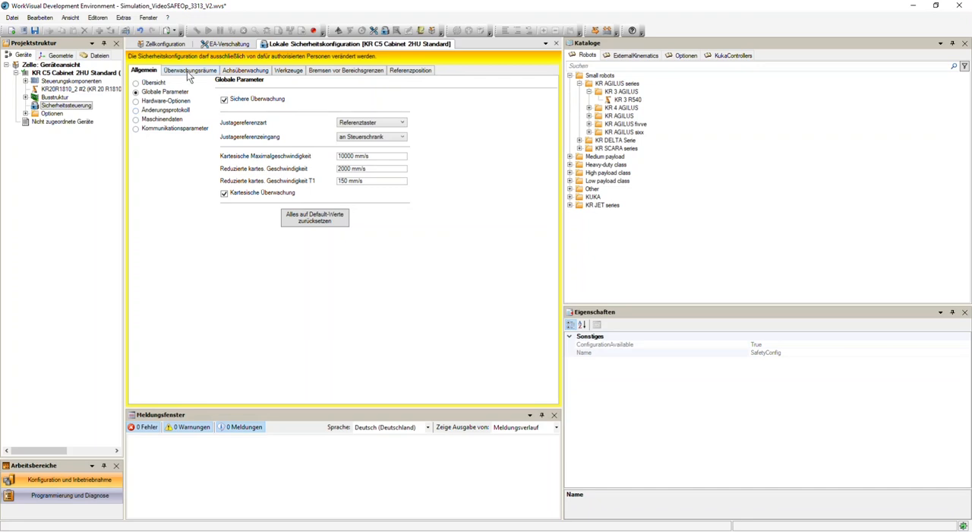
Step: Review the cell boundary, monitoring spaces PS and Space 3, then axis monitoring
left_click(189, 70)
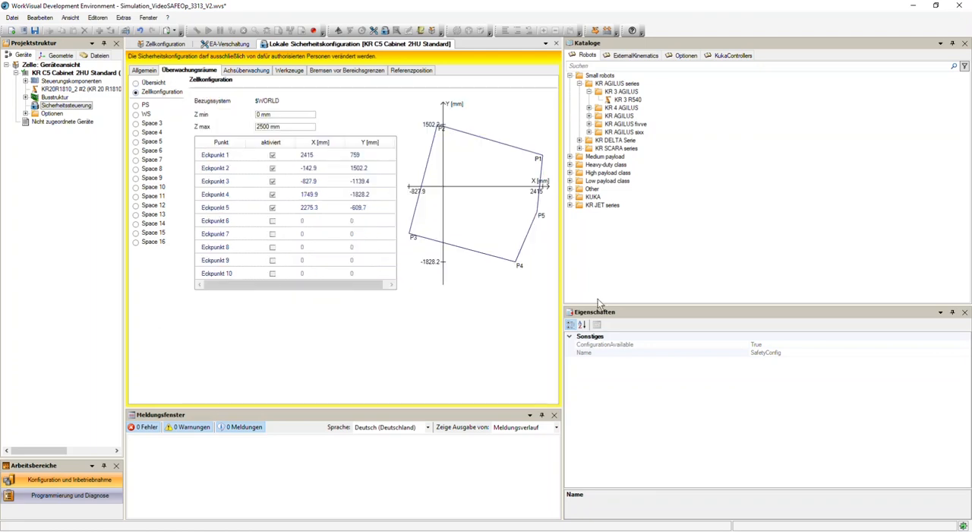
mouse_move(326, 141)
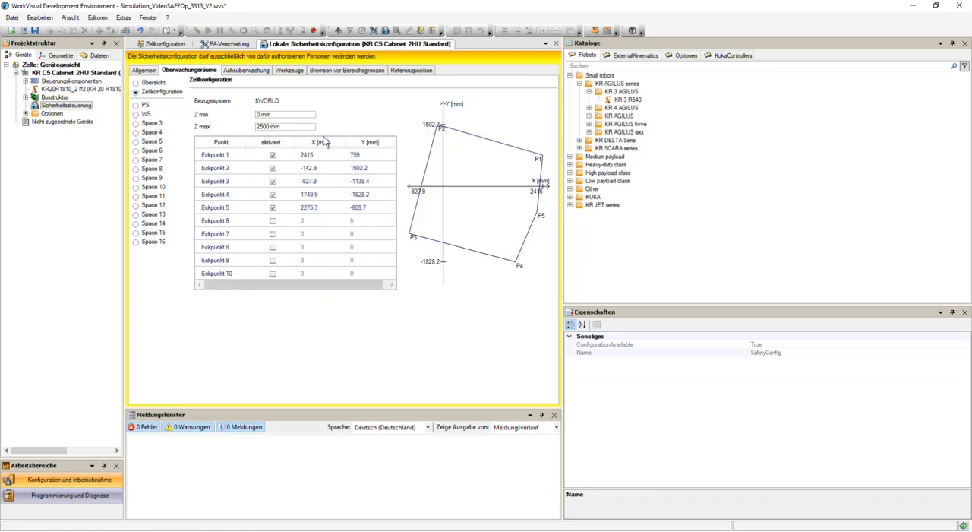
left_click(136, 104)
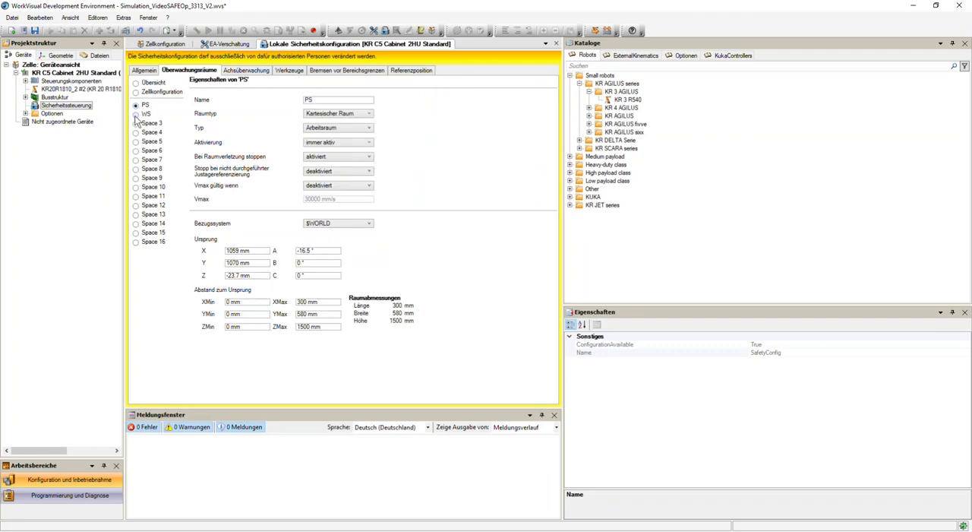
left_click(136, 123)
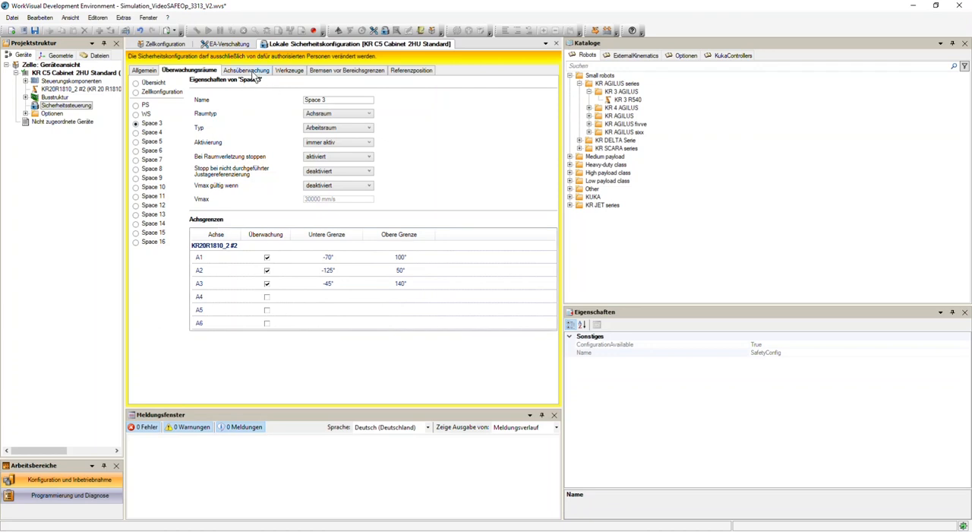
left_click(244, 70)
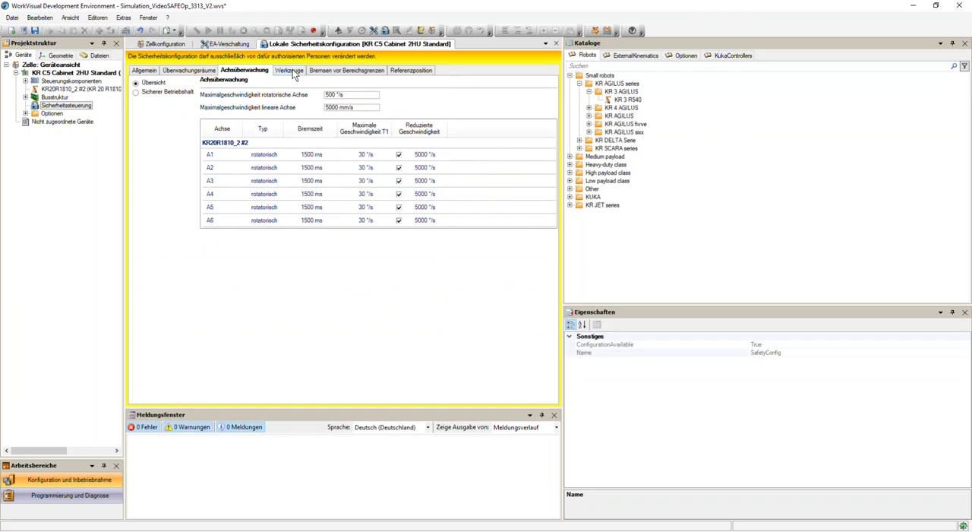
left_click(289, 70)
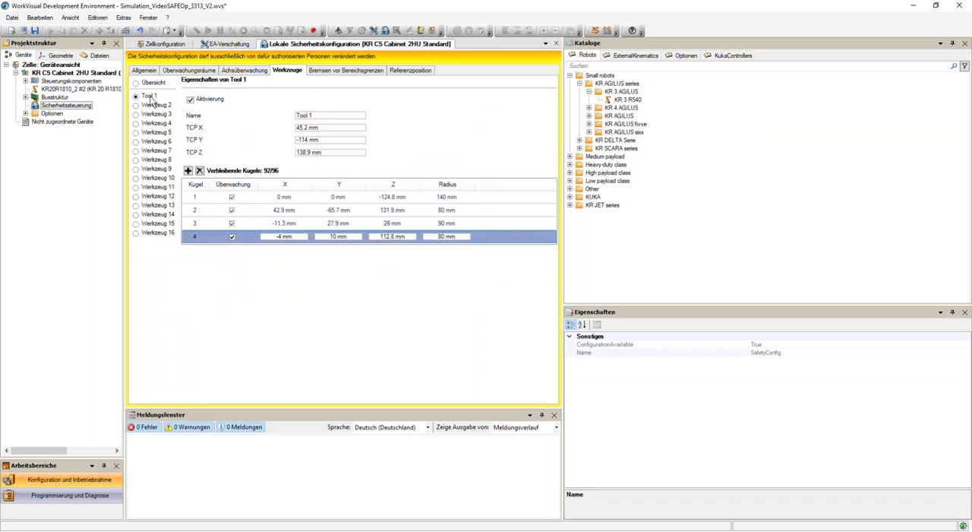
mouse_move(360, 98)
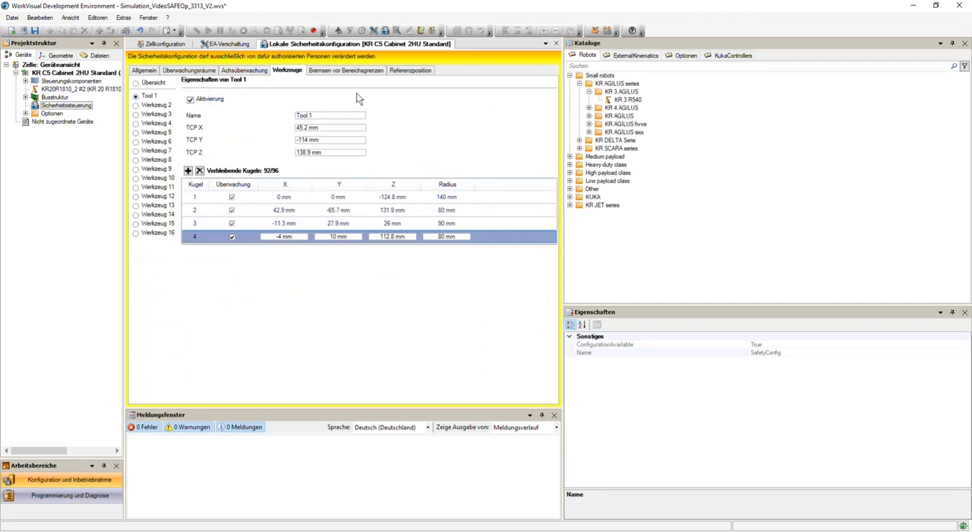
mouse_move(351, 75)
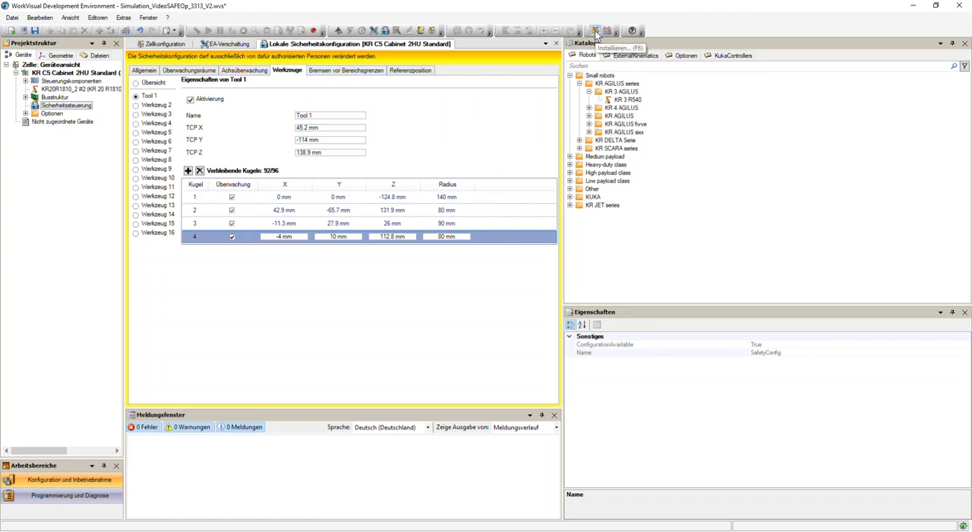
mouse_move(830, 51)
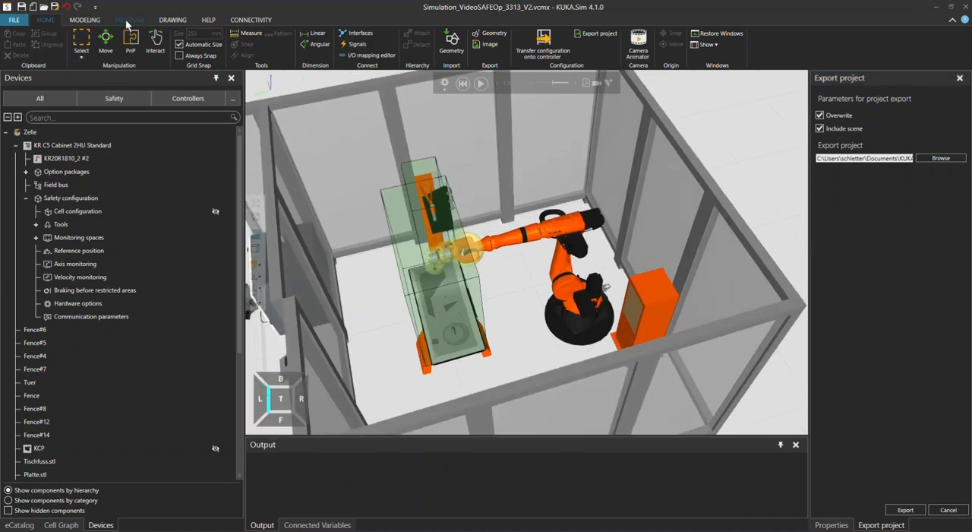
Step: Open Kuka Stop Services from the PROGRAM ribbon tab
left_click(129, 19)
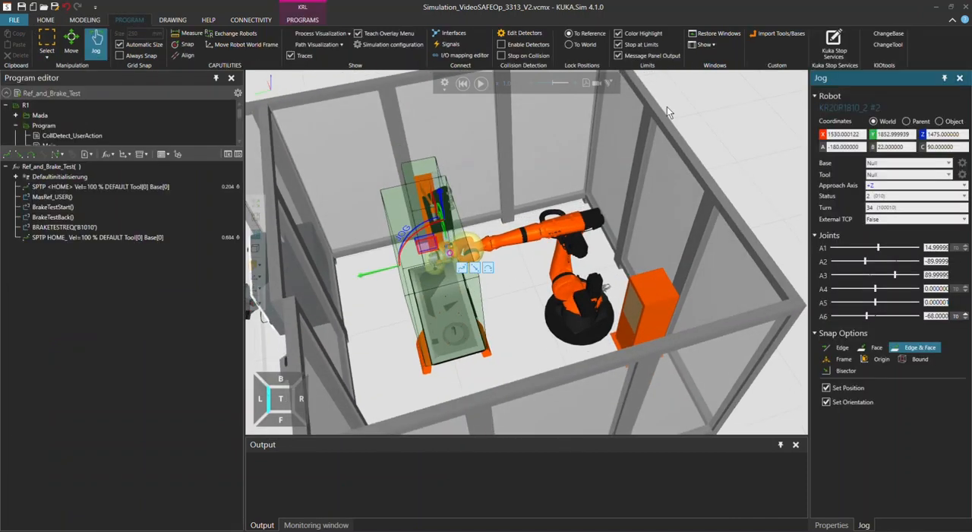
mouse_move(834, 40)
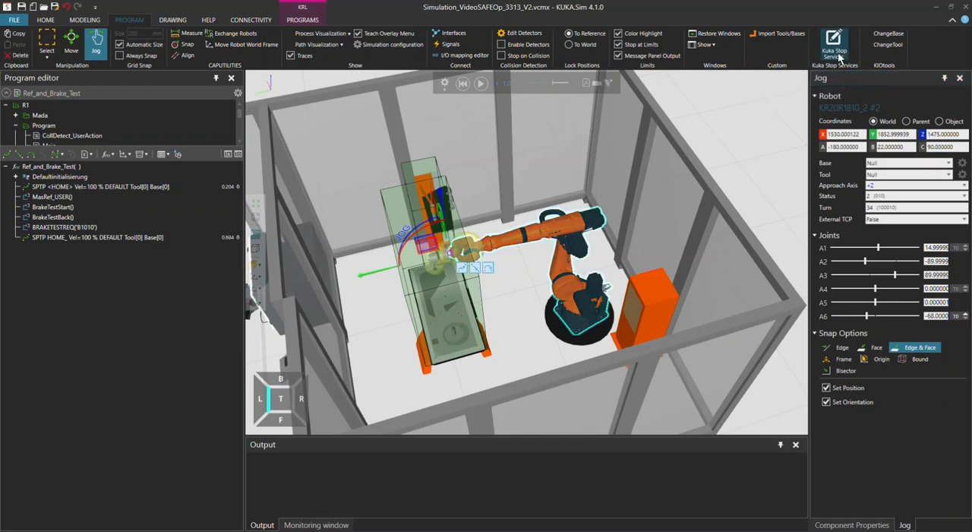
left_click(834, 42)
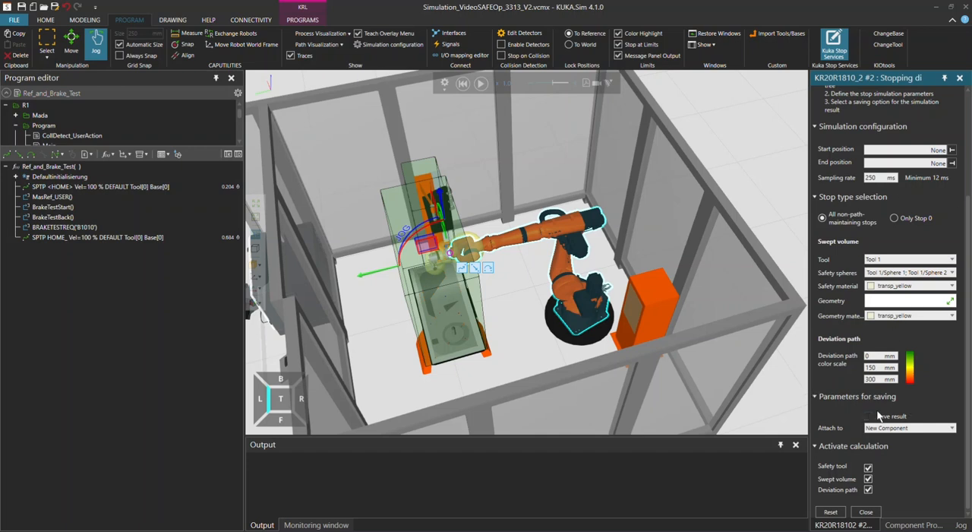
Step: Simulate stopping distance from the first to the last SPTP HOME, generating the swept volume
left_click(868, 416)
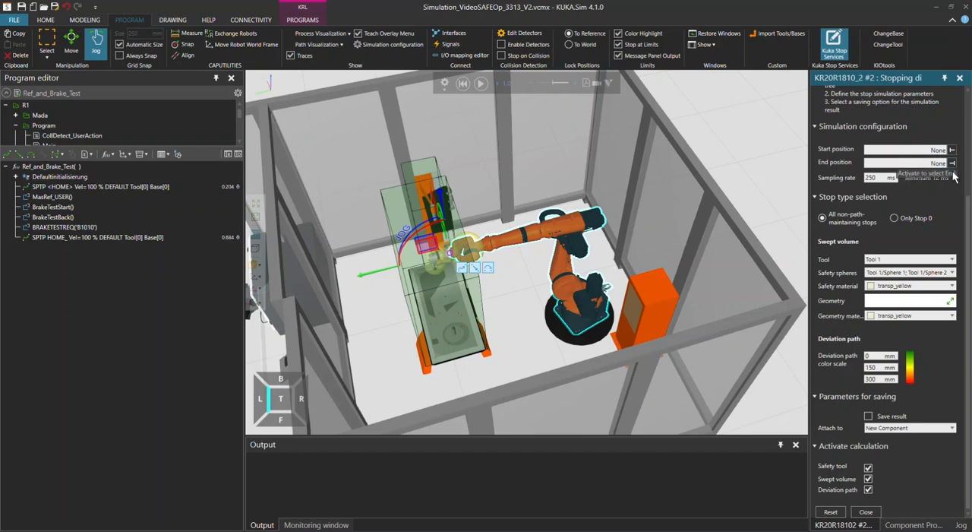
mouse_move(952, 162)
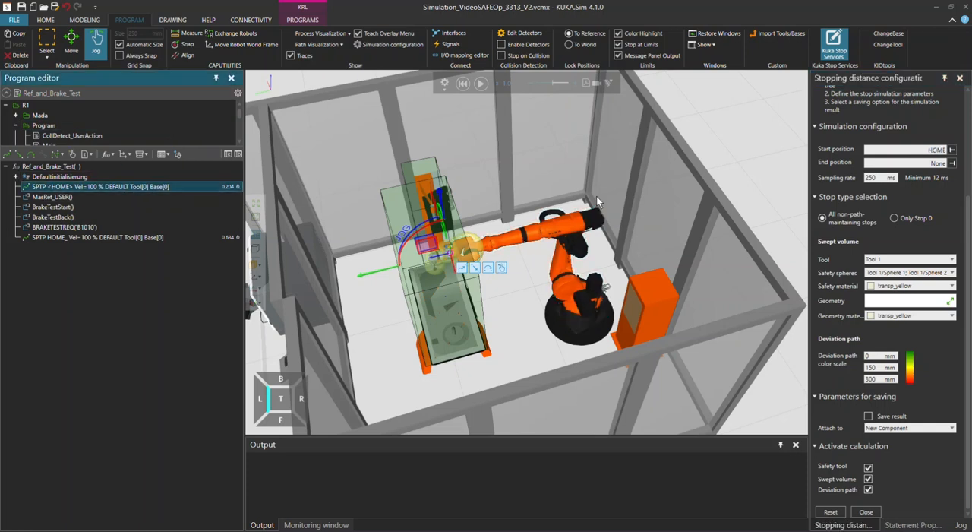
left_click(91, 237)
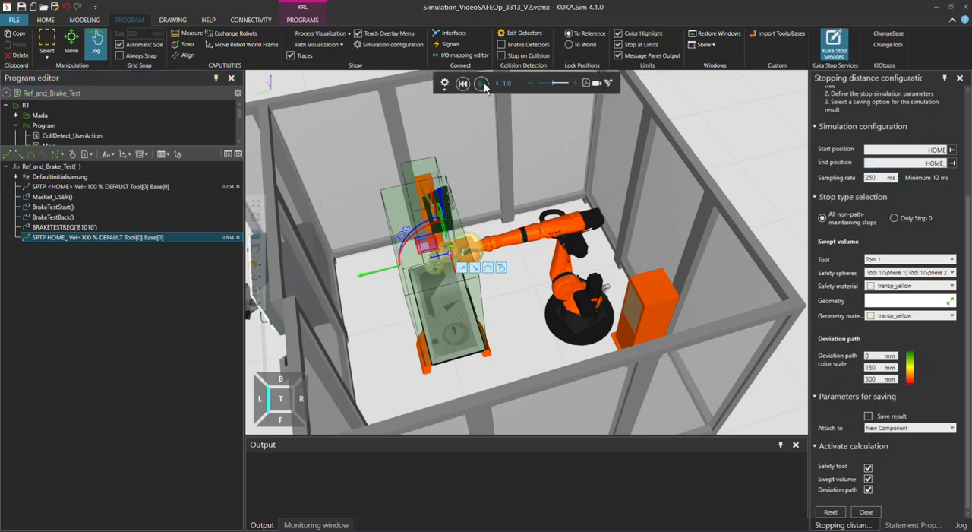
left_click(480, 83)
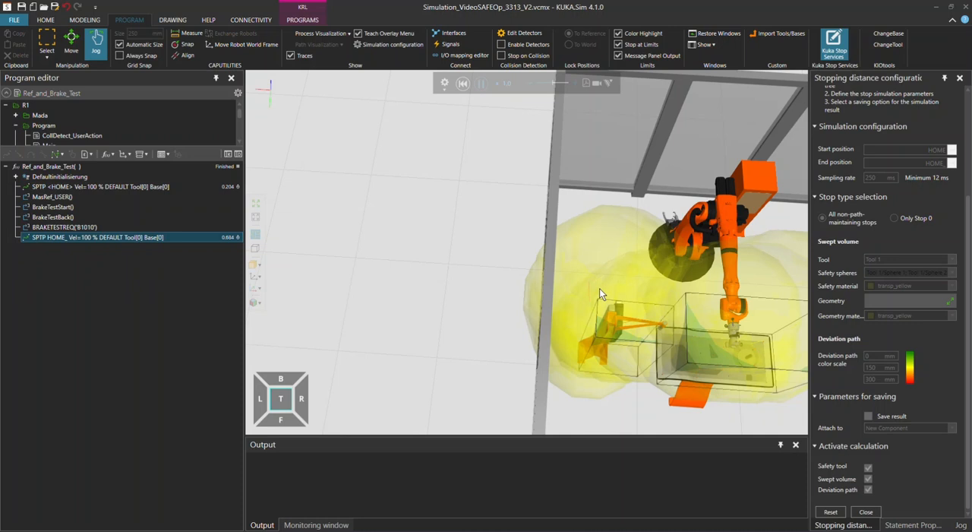
mouse_move(582, 295)
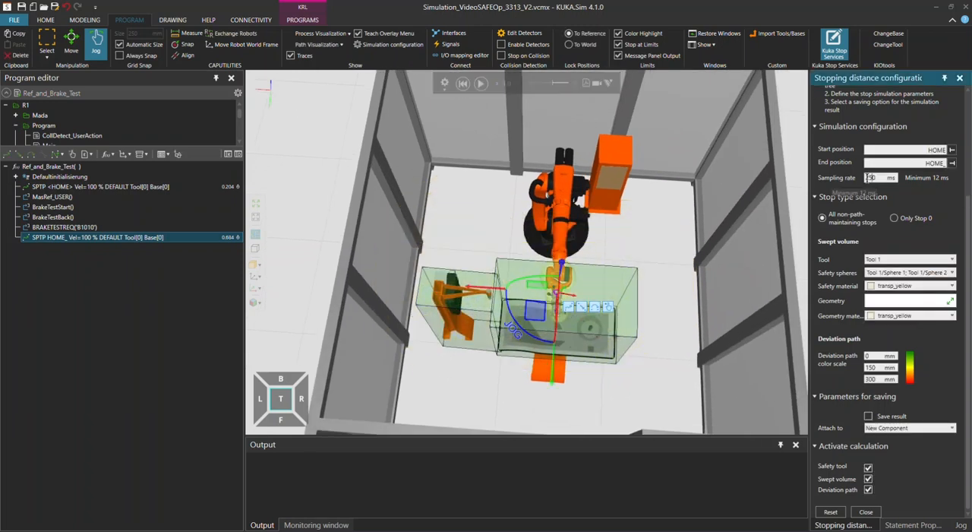
Step: Rerun the stop simulation at 150 ms with Safety tool and Swept volume disabled
type("150")
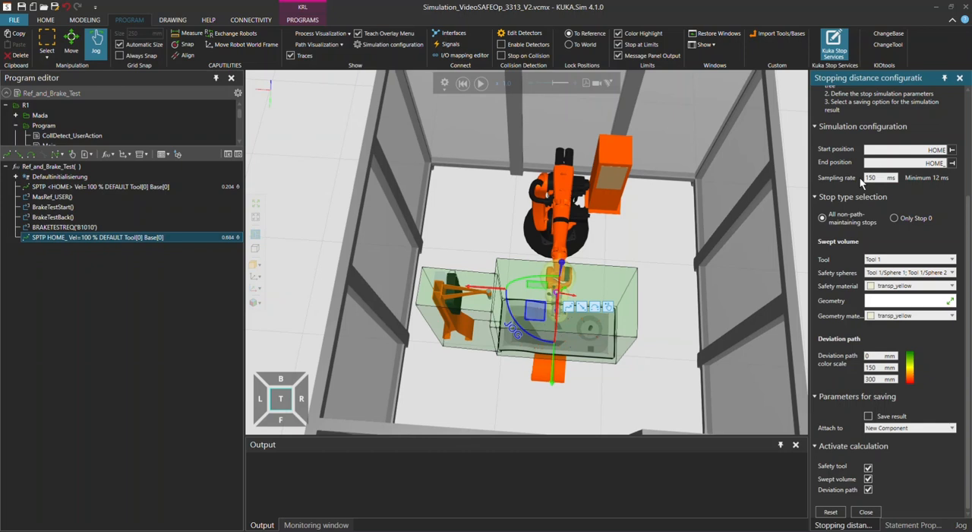
mouse_move(863, 473)
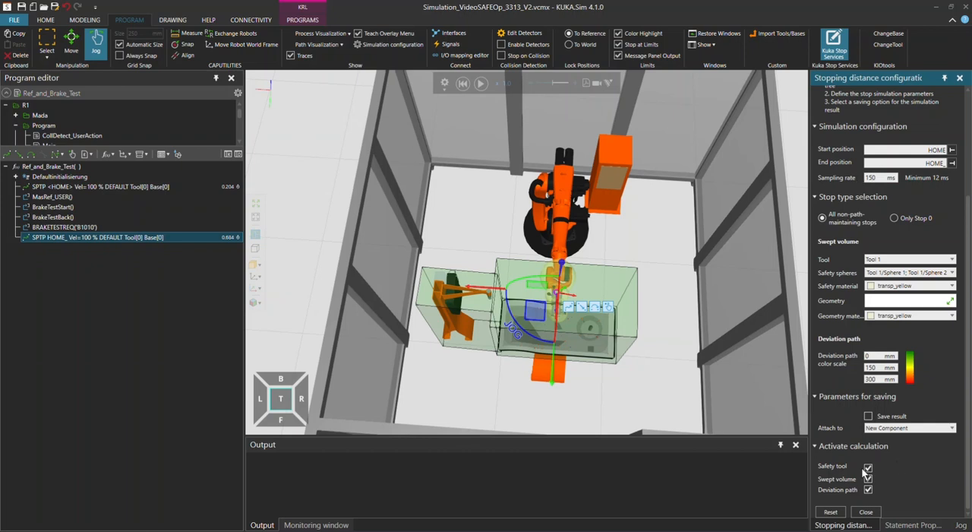
left_click(868, 466)
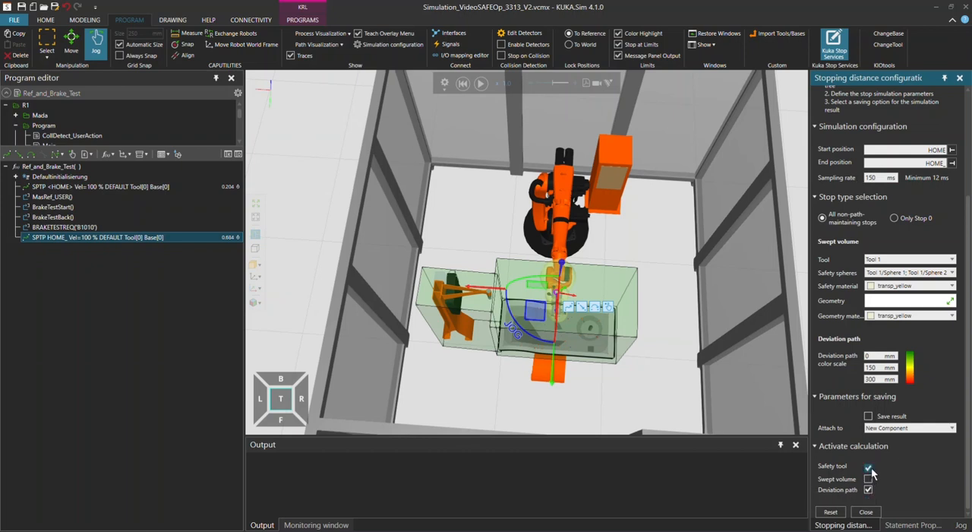
left_click(868, 465)
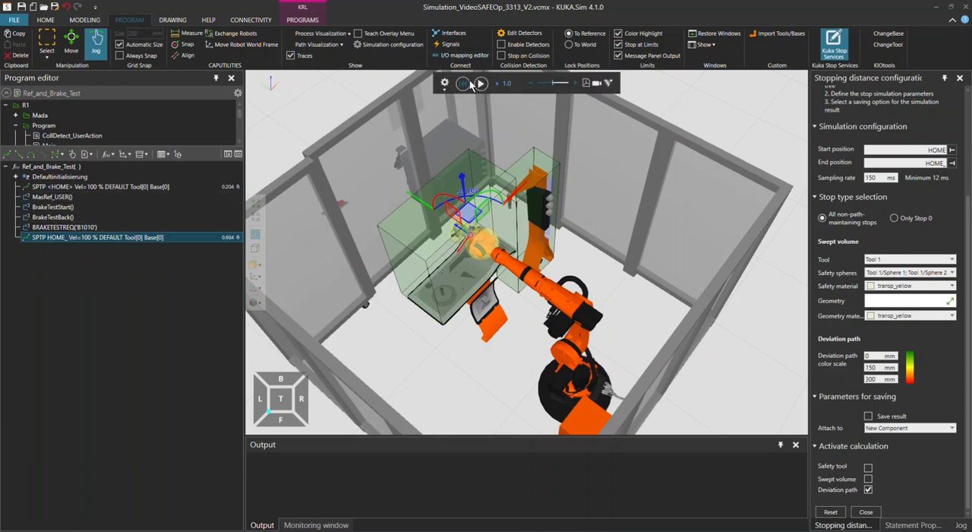
left_click(480, 83)
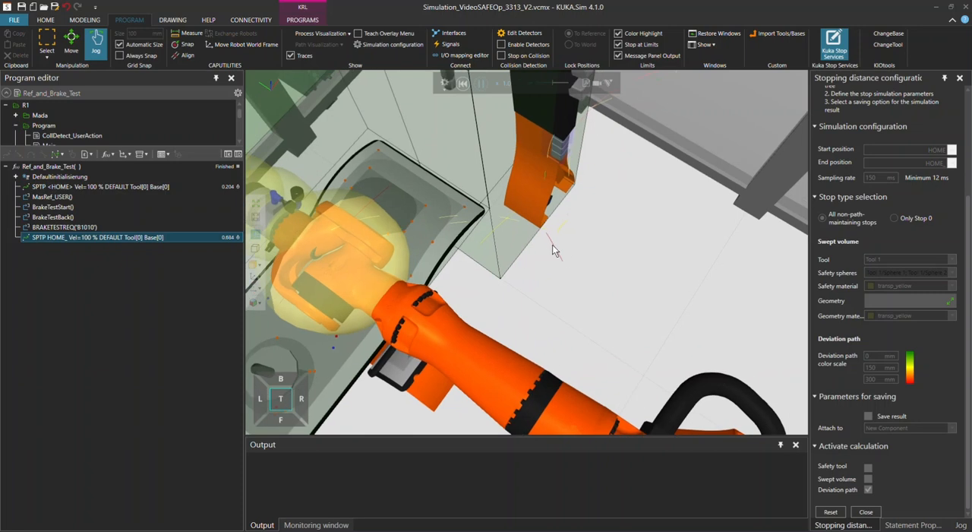
mouse_move(566, 272)
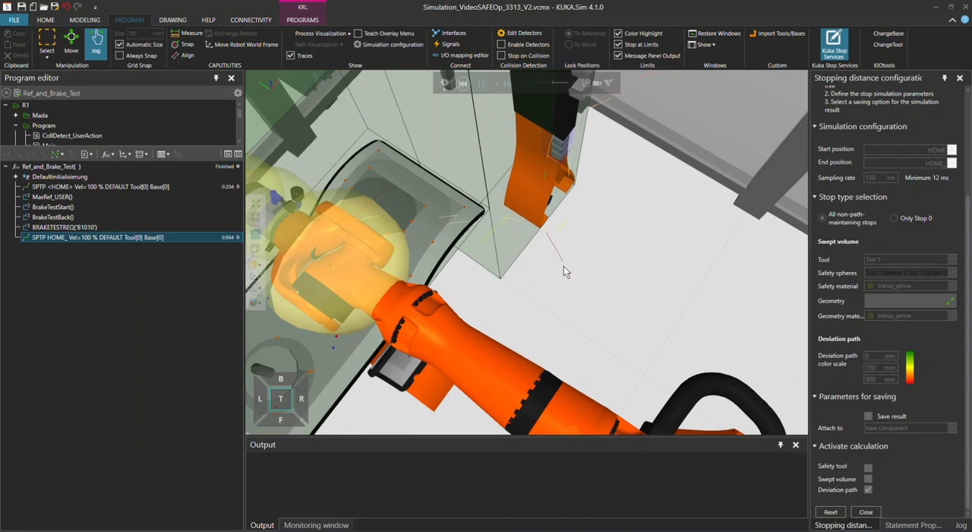
mouse_move(871, 386)
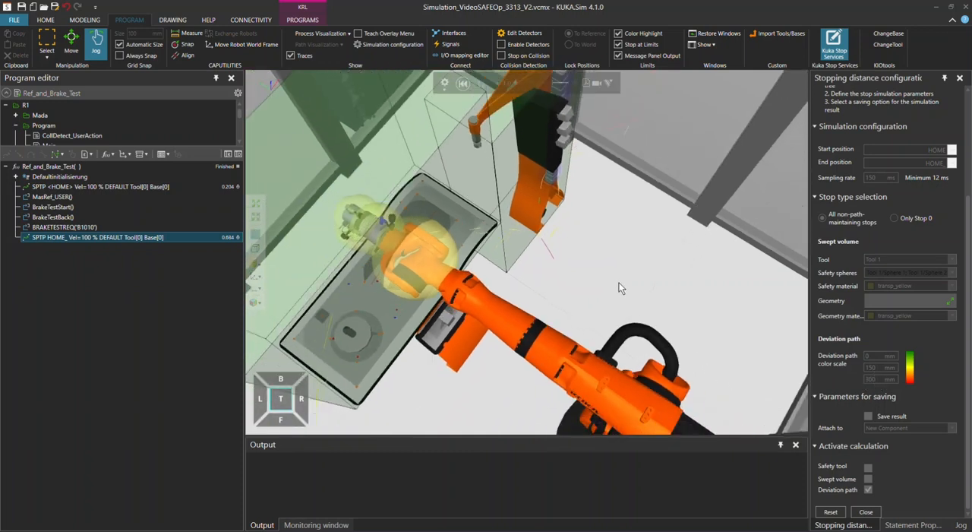
left_click_drag(622, 287, 598, 281)
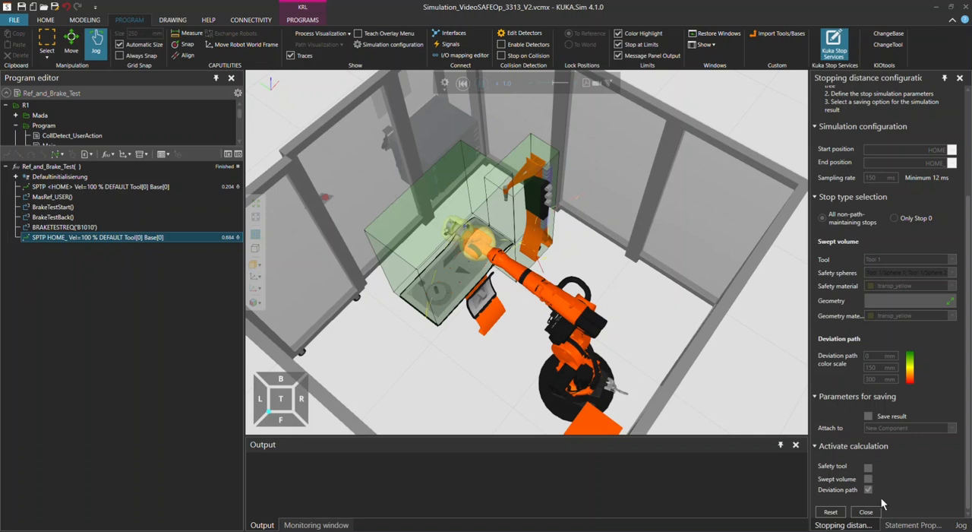
Step: Stop the finished run and reset the stopping-distance configuration to defaults
left_click(462, 83)
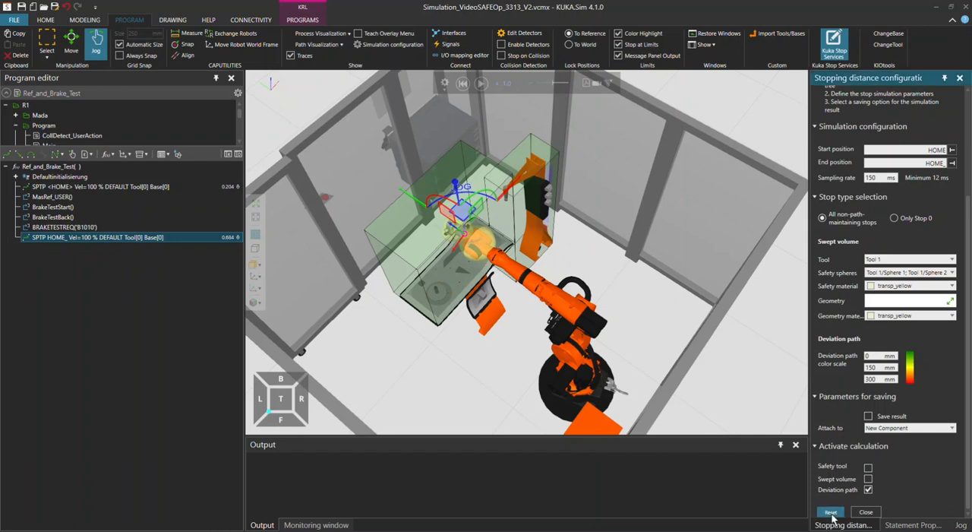
left_click(830, 511)
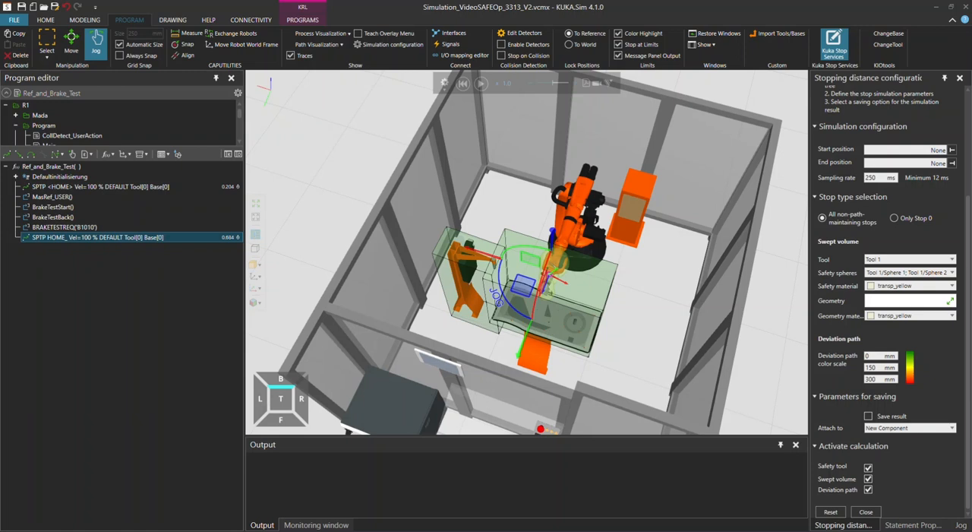
mouse_move(776, 434)
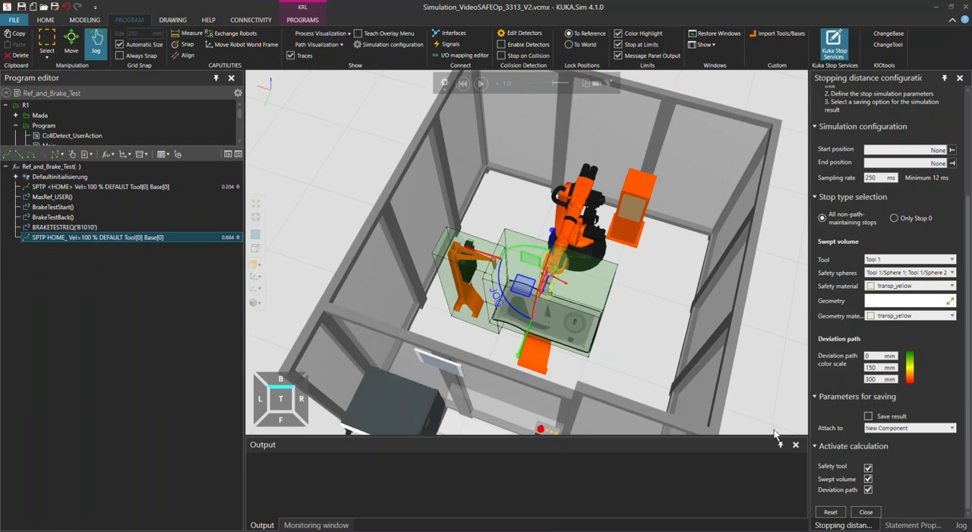